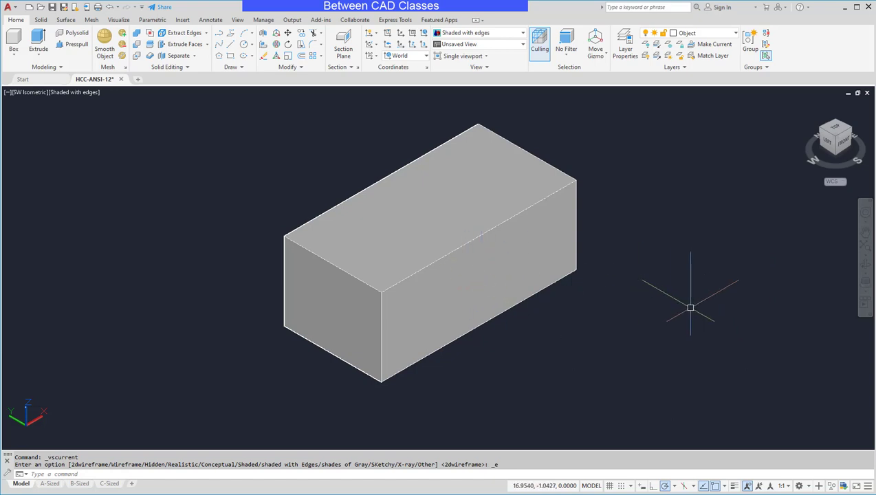
pyautogui.moveTo(174, 428)
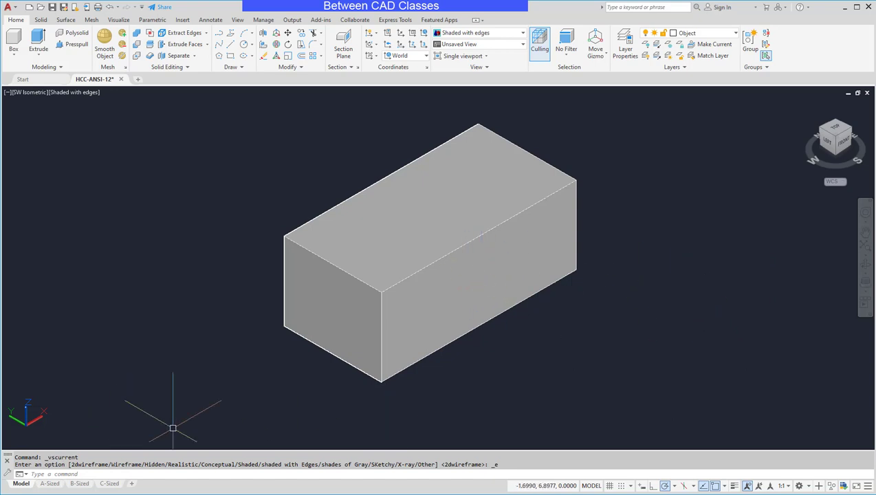
pyautogui.moveTo(534, 335)
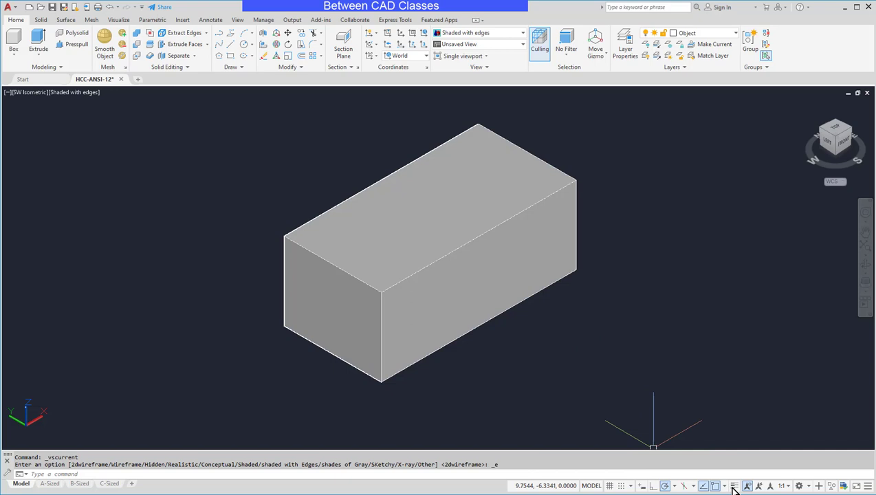
pyautogui.moveTo(803, 404)
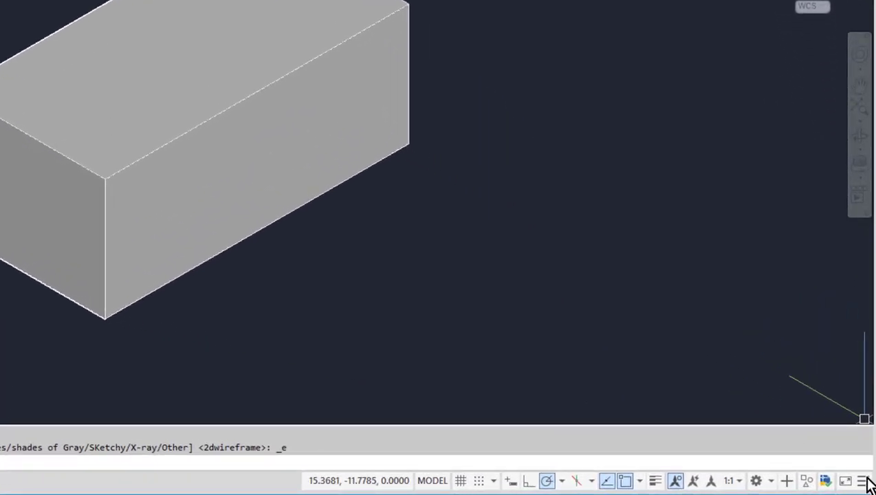
# Show the status-bar customization list so the Dynamic UCS toggle can be enabled.
pyautogui.click(864, 481)
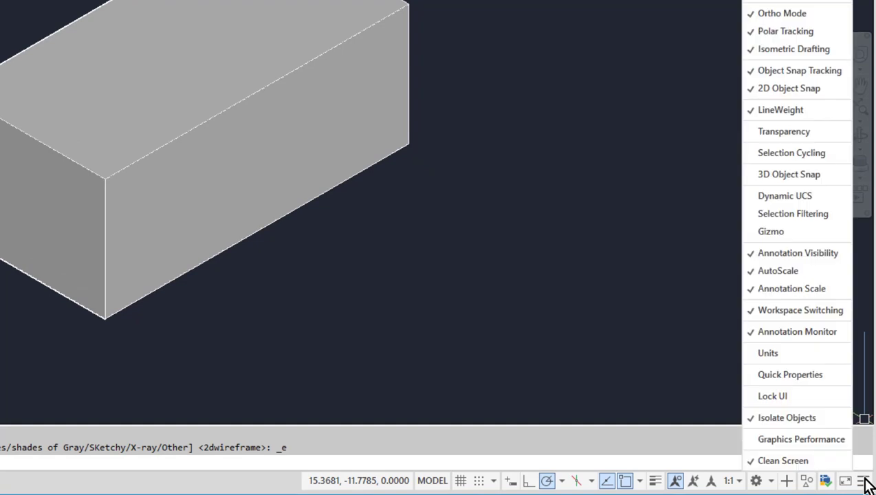
pyautogui.moveTo(853, 474)
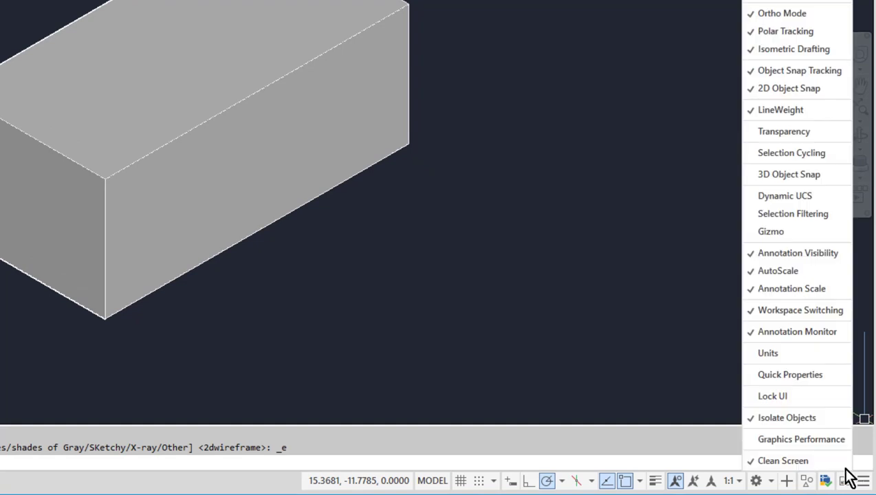
pyautogui.moveTo(783, 195)
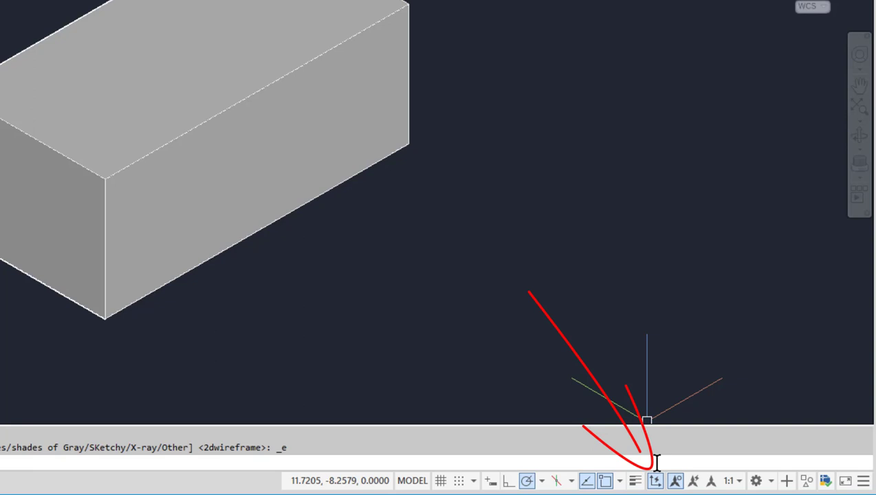
pyautogui.moveTo(635, 272)
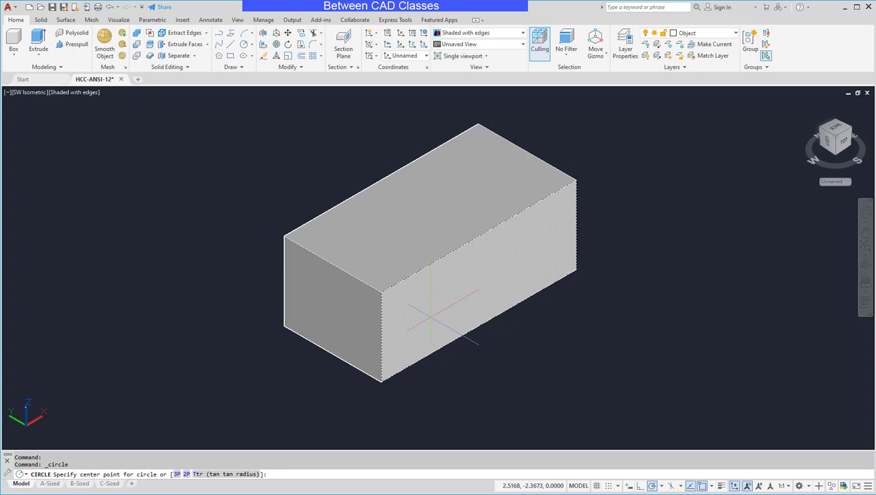
pyautogui.moveTo(424, 305)
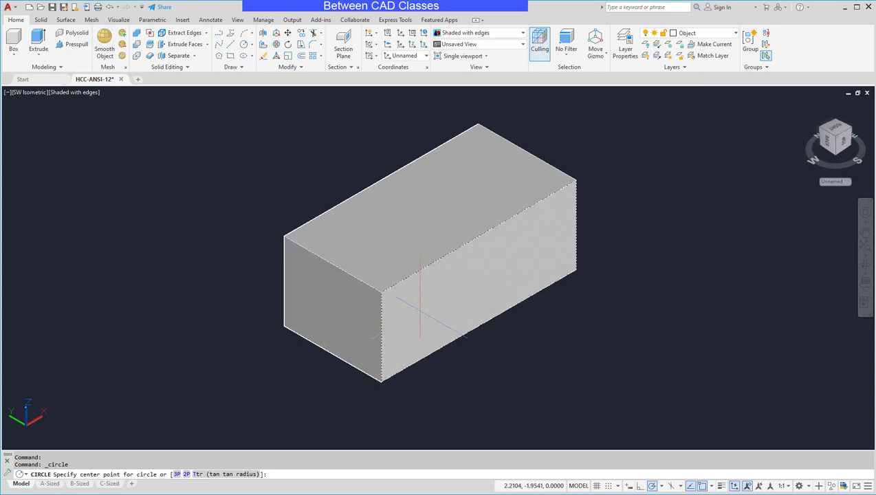
# Place a circle's centre on the box's front face with Dynamic UCS aligned.
pyautogui.click(419, 316)
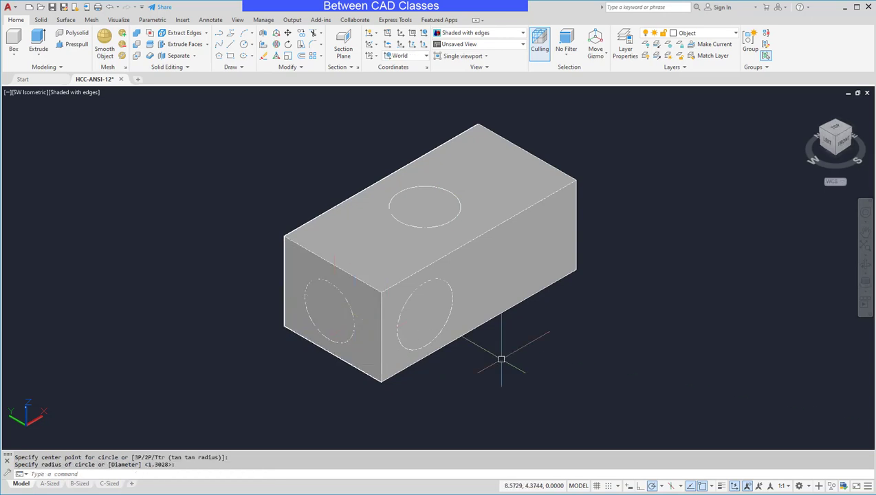
pyautogui.moveTo(602, 385)
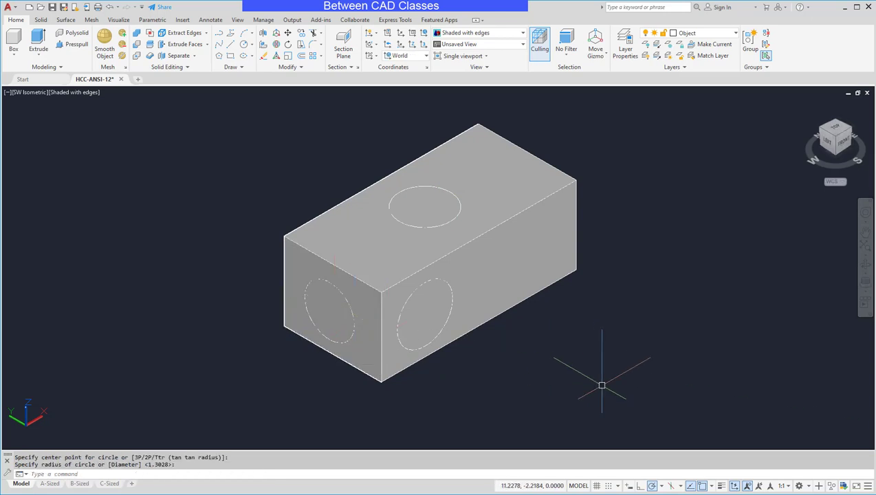
pyautogui.moveTo(502, 269)
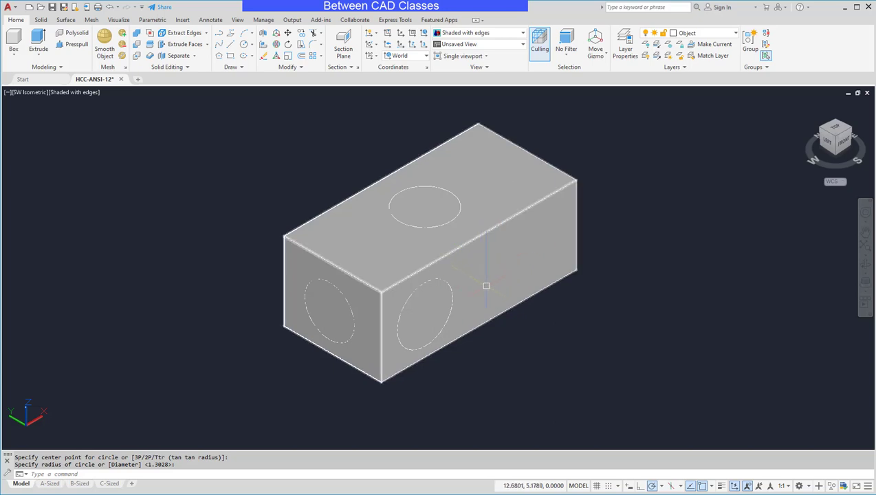
pyautogui.moveTo(244, 89)
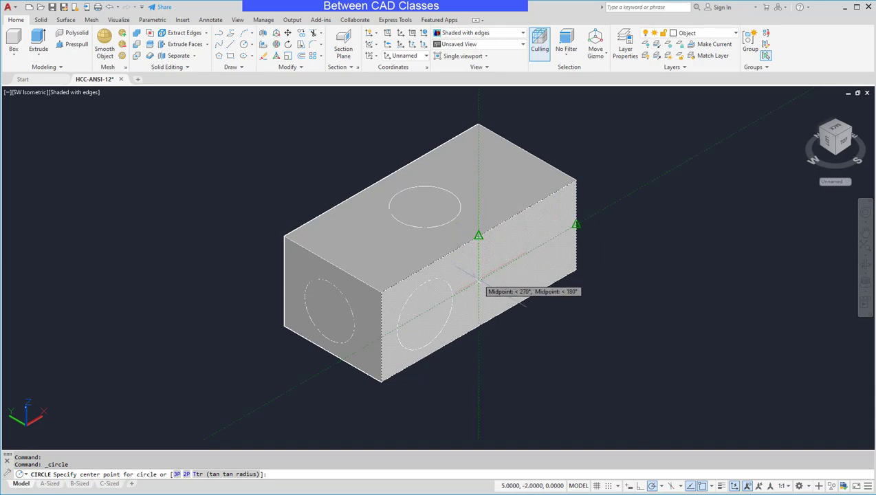
# Set the centre of a smaller circle on the long front face beside the first.
pyautogui.click(492, 279)
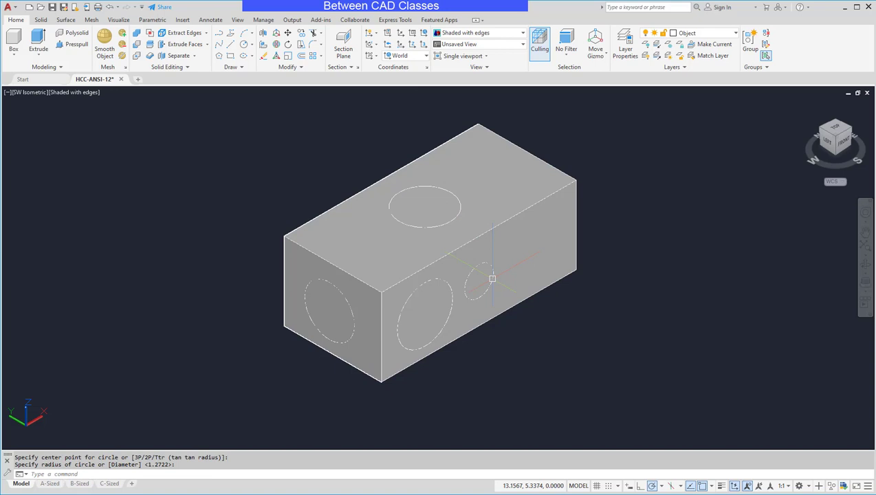
pyautogui.moveTo(649, 368)
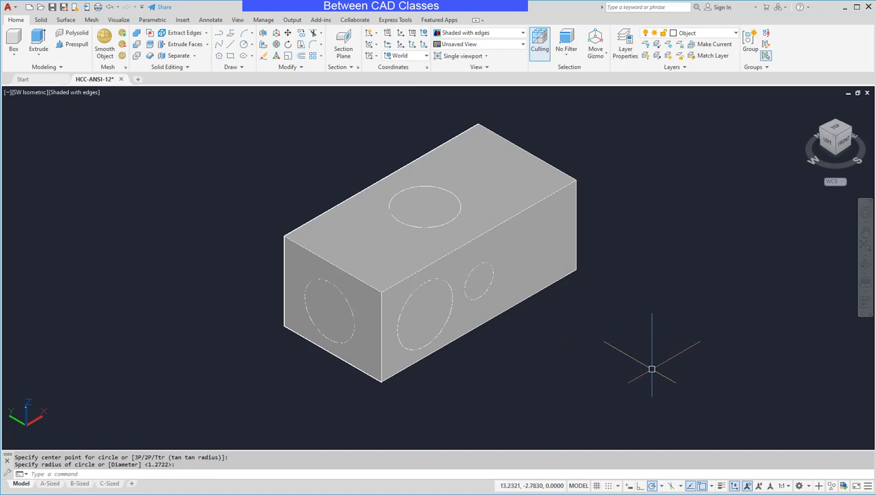
pyautogui.moveTo(657, 201)
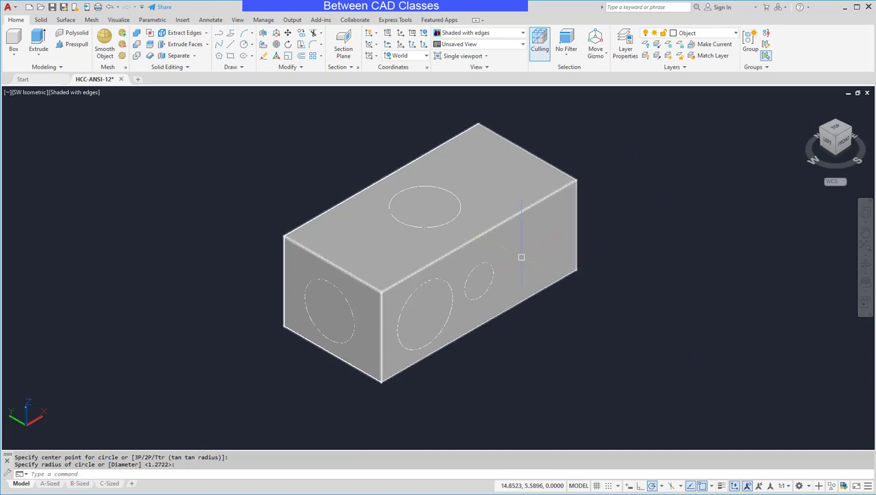
pyautogui.moveTo(240, 195)
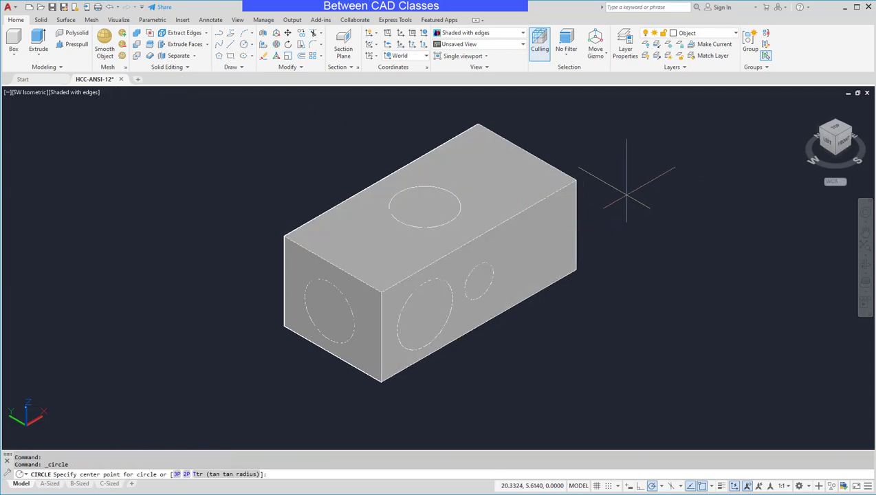
# Place a circle's centre in open space to the right of the box.
pyautogui.click(626, 199)
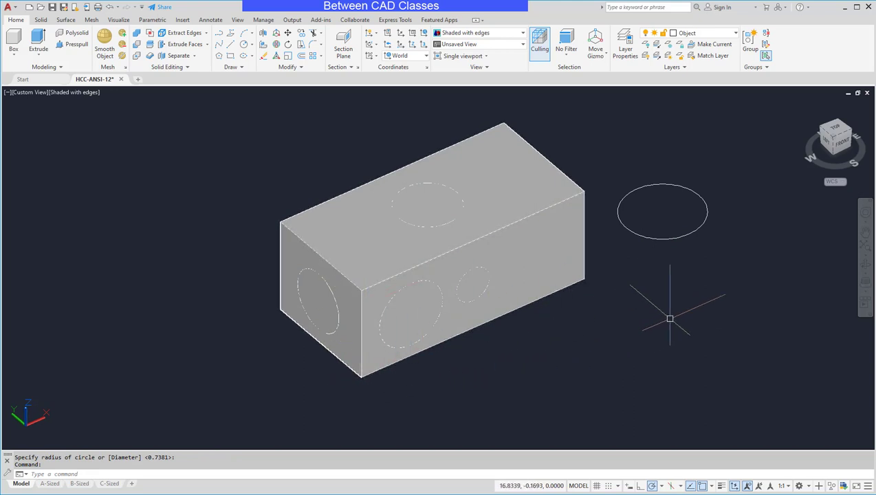
pyautogui.moveTo(295, 140)
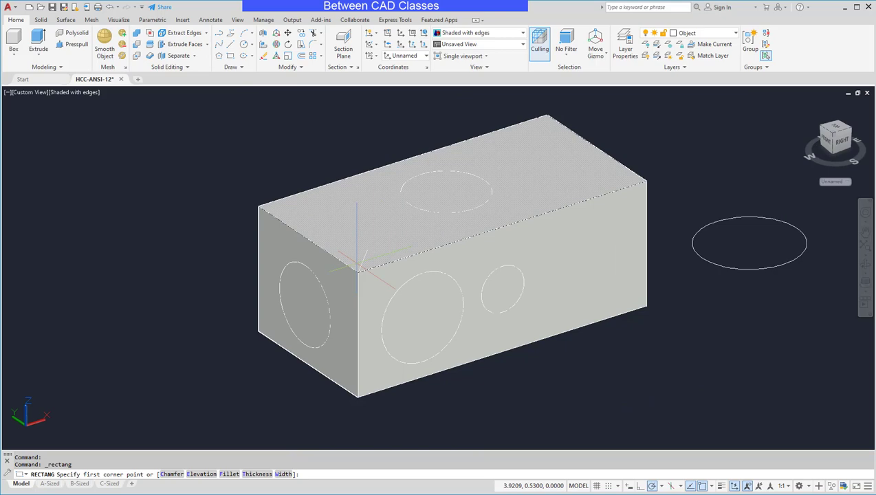
# Pick the rectangle's first corner on the box's top face next to the circle.
pyautogui.click(357, 266)
pyautogui.write('e')
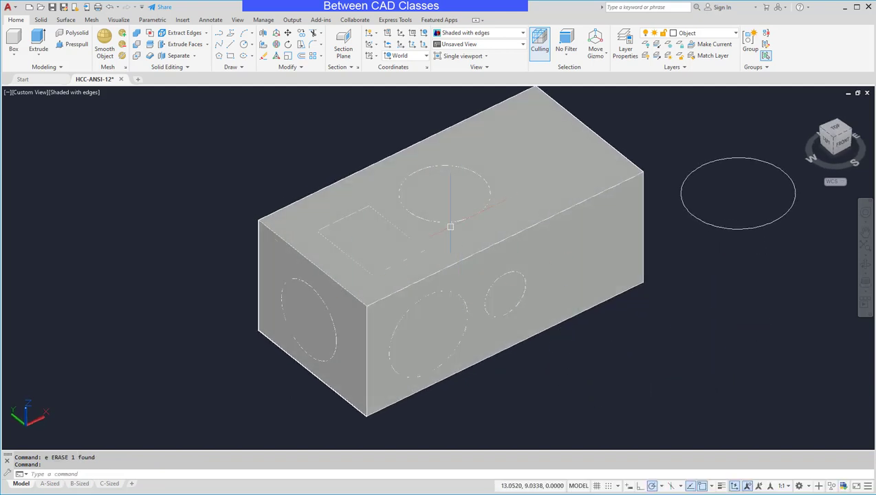
pyautogui.moveTo(712, 313)
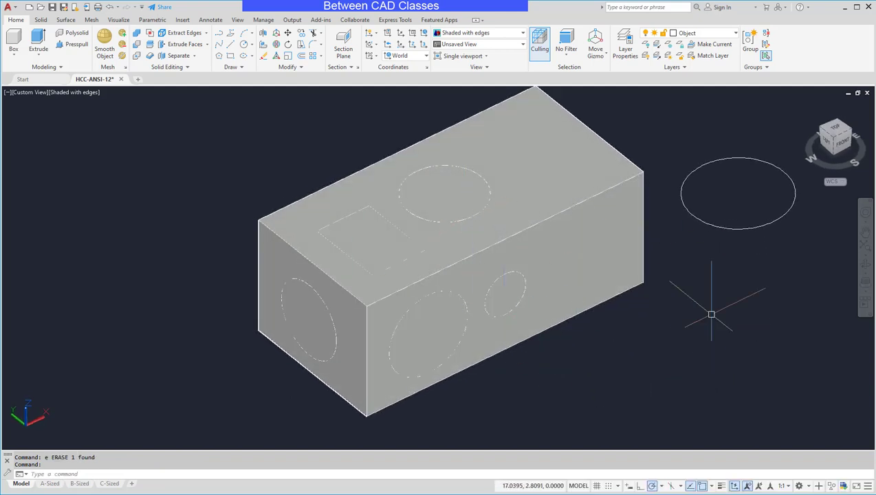